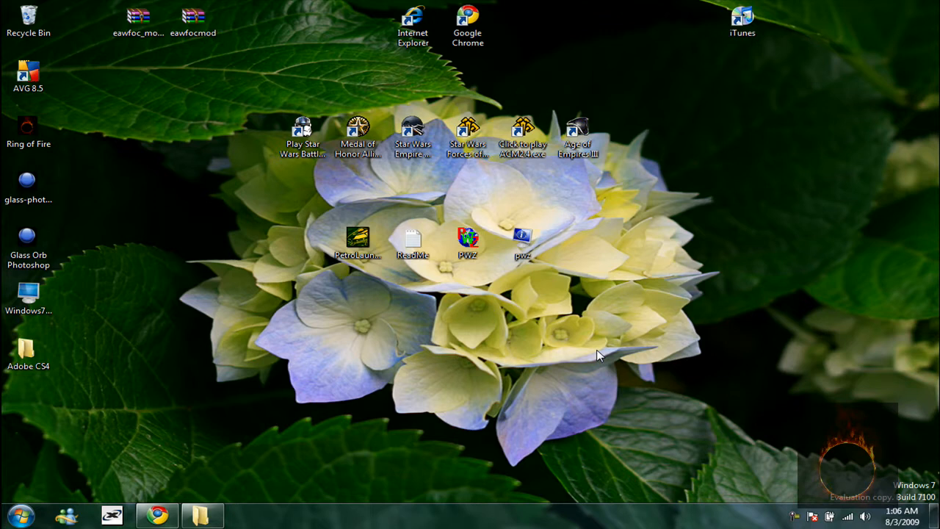
{"action": "mouse_move", "coordinate": [488, 370]}
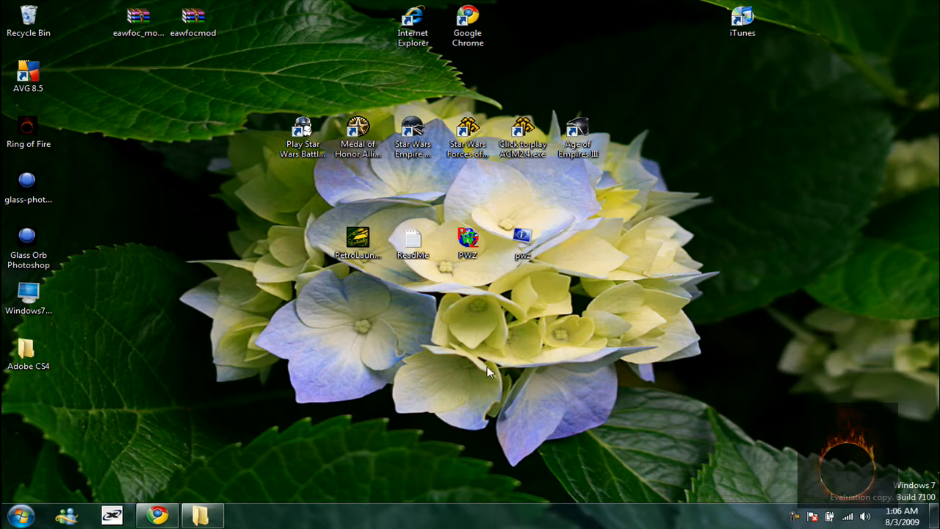
{"action": "mouse_move", "coordinate": [183, 451]}
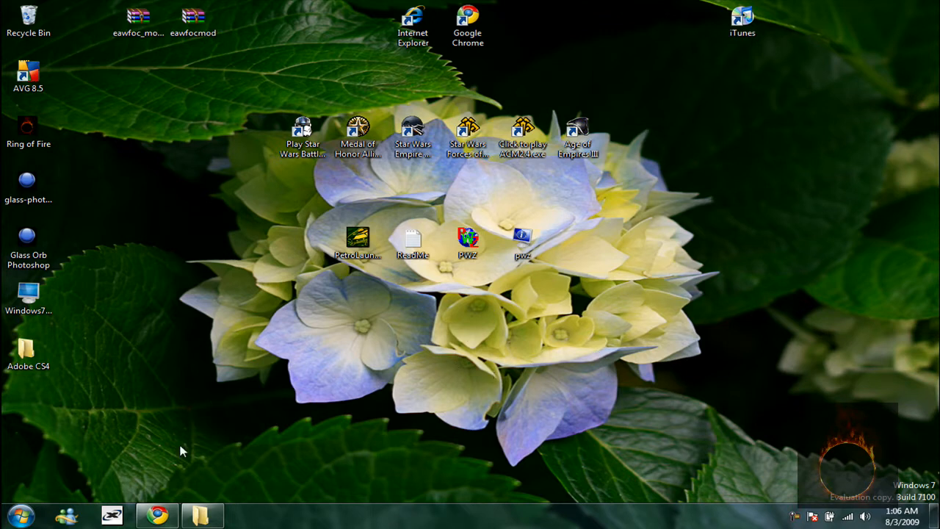
{"action": "mouse_move", "coordinate": [135, 390]}
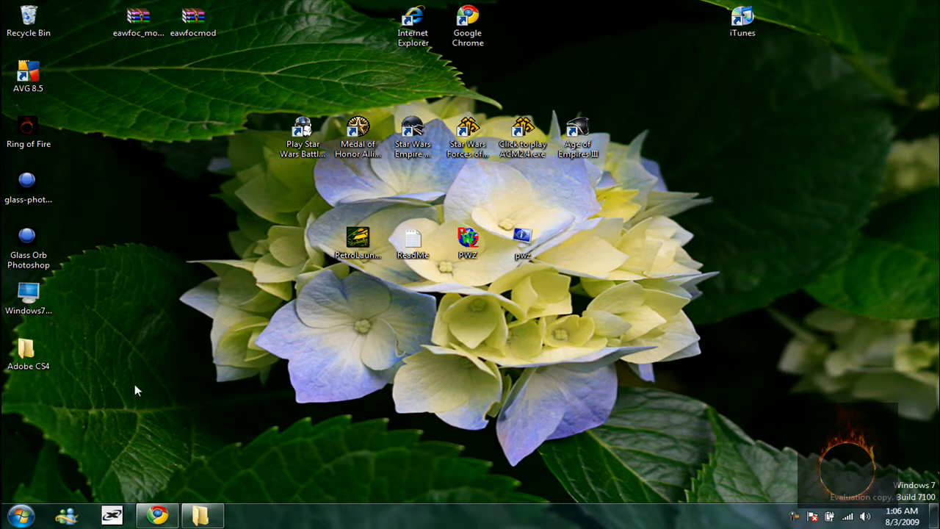
{"action": "mouse_move", "coordinate": [156, 514]}
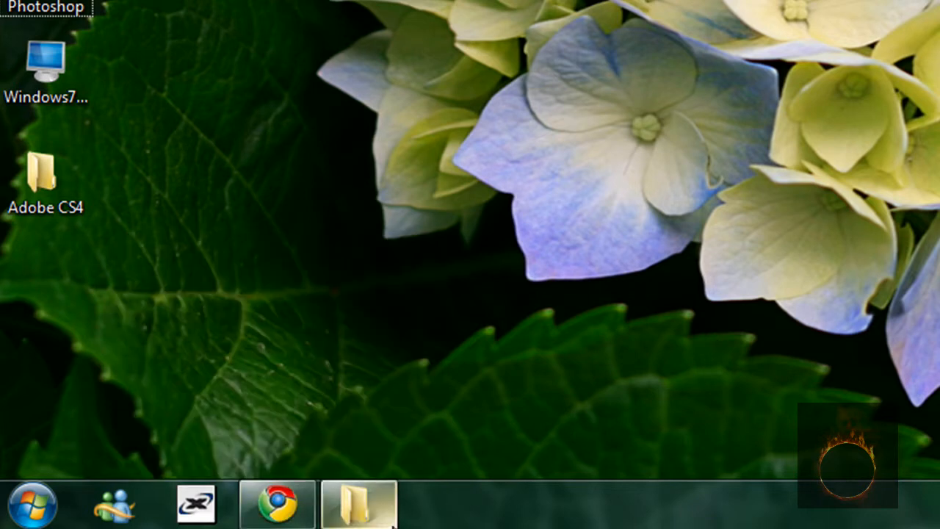
{"action": "mouse_move", "coordinate": [278, 504]}
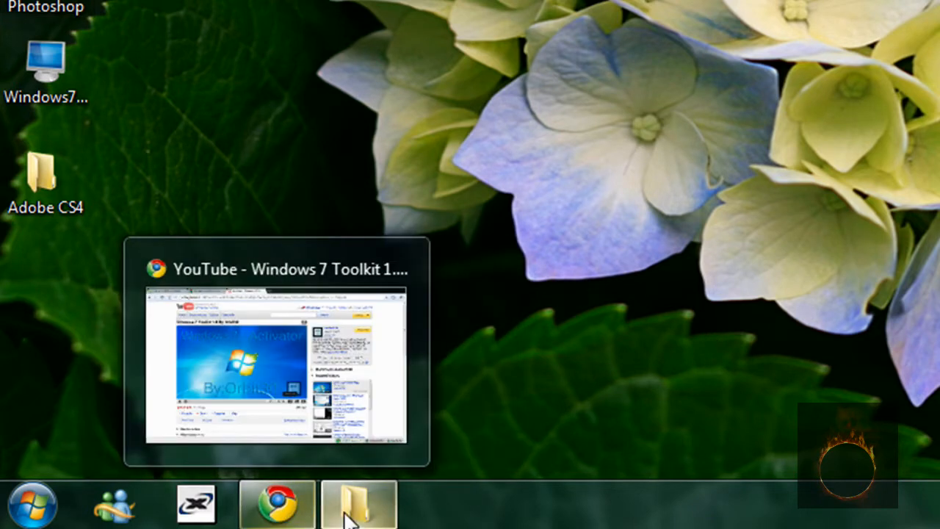
{"action": "mouse_move", "coordinate": [693, 359]}
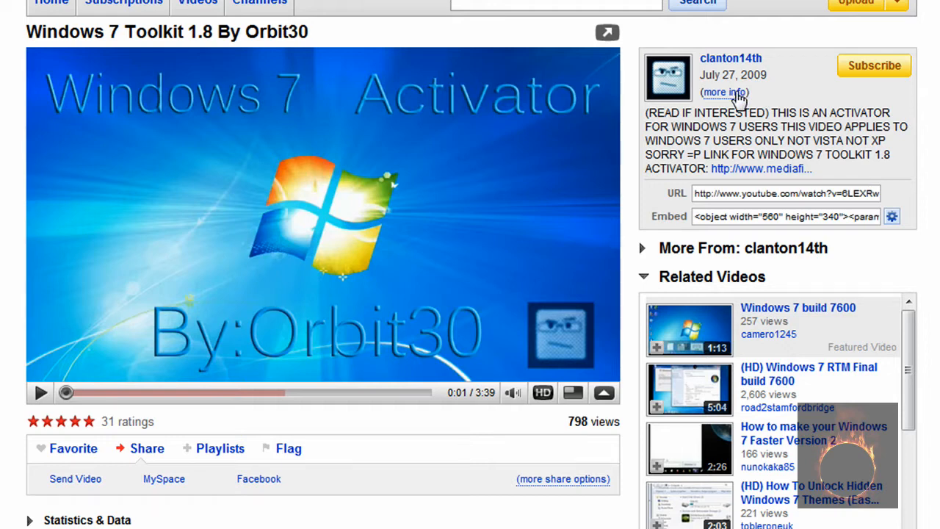
Step: Expand the video's description and scroll to the Windows 7 Toolkit 1.8 MediaFire link
{"action": "left_click", "coordinate": [724, 91]}
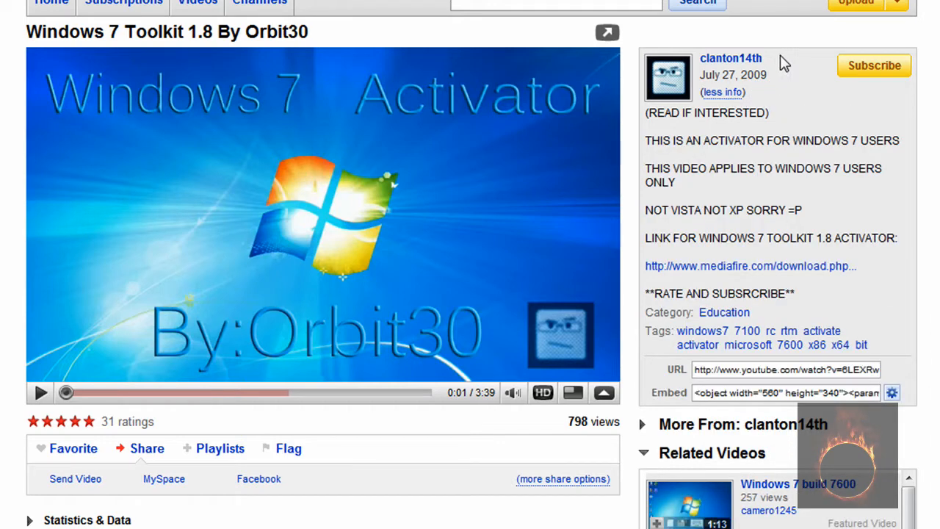
{"action": "mouse_move", "coordinate": [867, 94]}
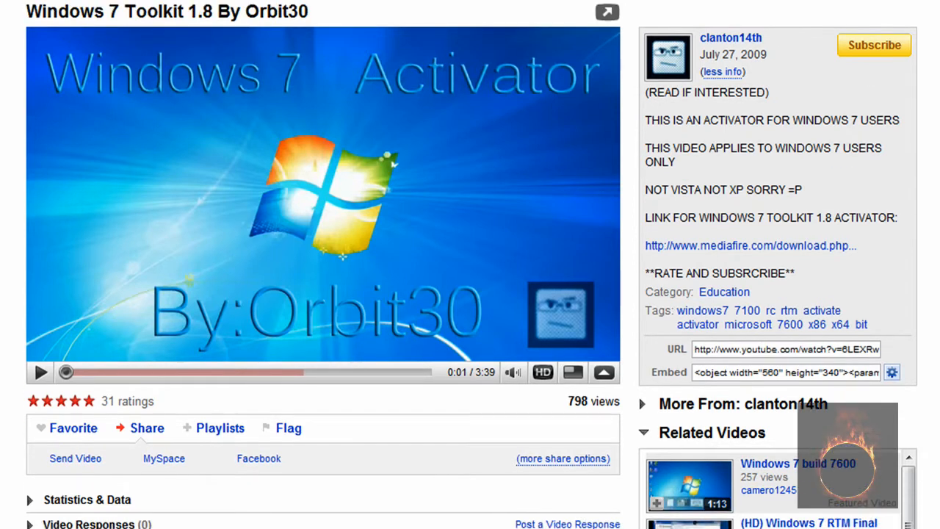
{"action": "scroll", "scroll_direction": "up", "scroll_amount": 3}
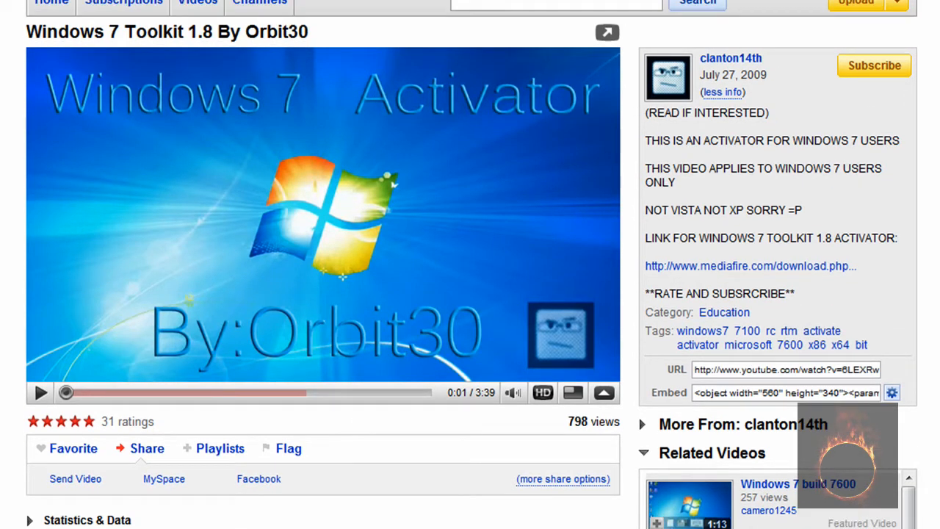
{"action": "mouse_move", "coordinate": [670, 192]}
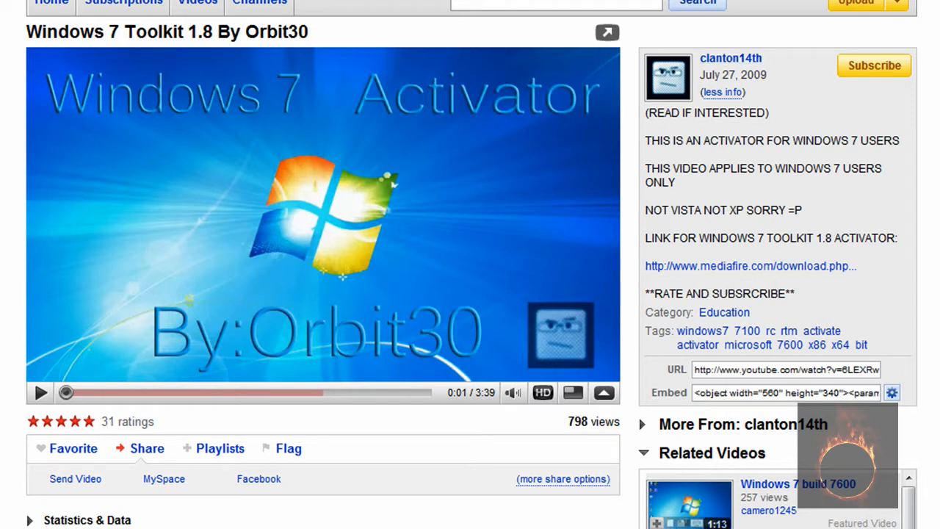
{"action": "mouse_move", "coordinate": [320, 370]}
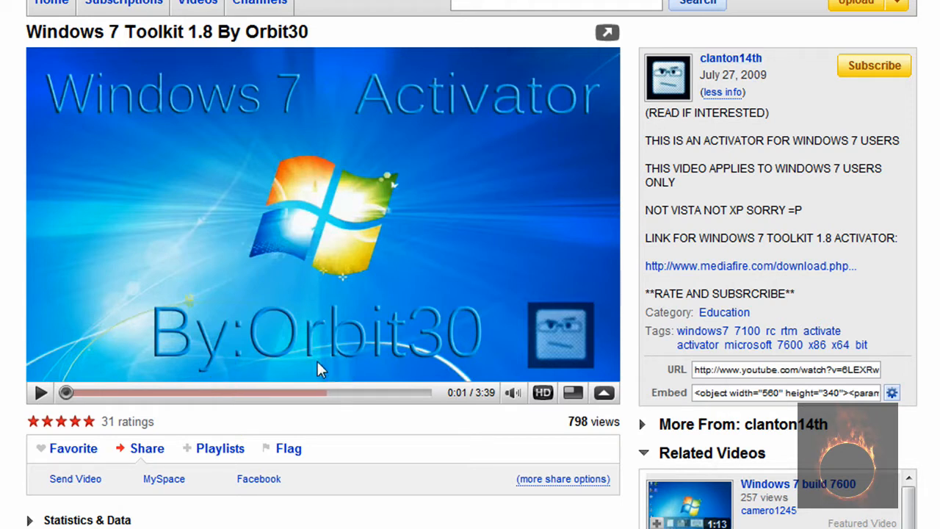
{"action": "mouse_move", "coordinate": [367, 345]}
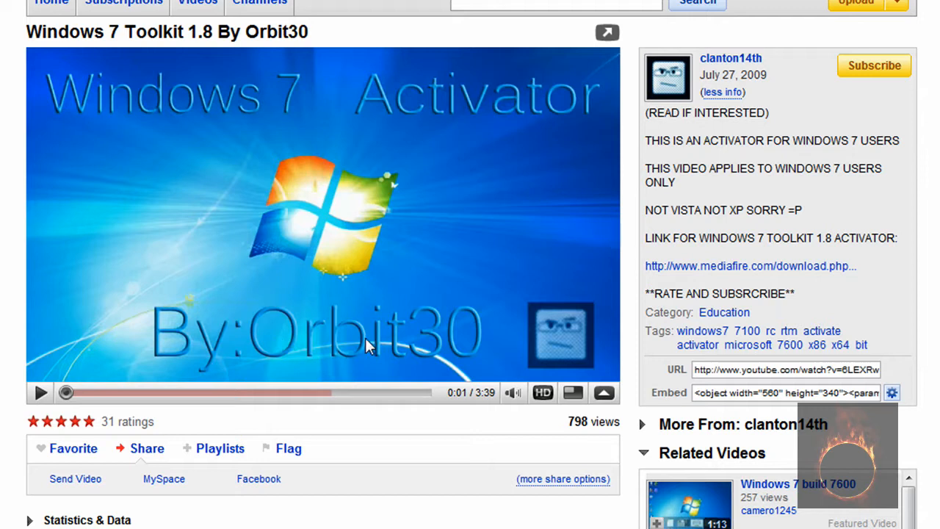
{"action": "mouse_move", "coordinate": [183, 300]}
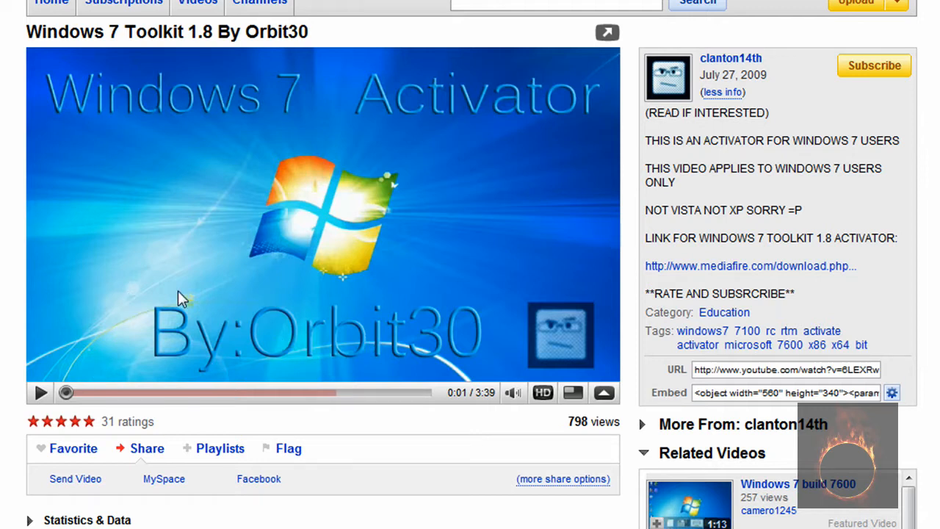
{"action": "mouse_move", "coordinate": [6, 248]}
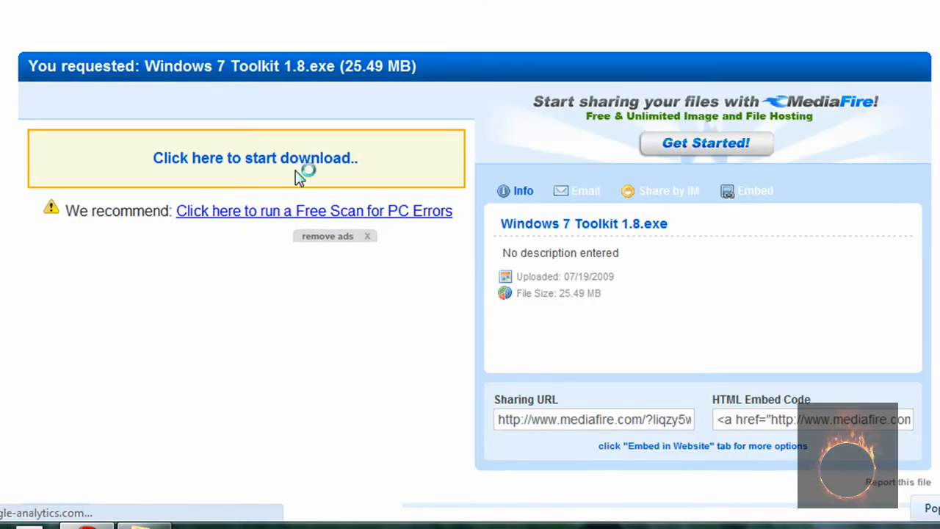
Step: Download Windows 7 Toolkit 1.8.exe from MediaFire and save it to the Desktop
{"action": "left_click", "coordinate": [256, 158]}
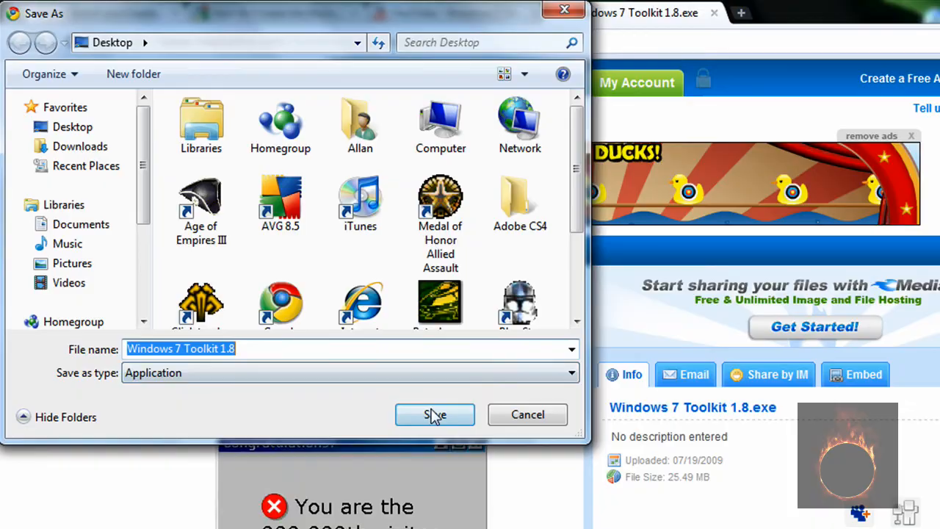
{"action": "left_click", "coordinate": [435, 414]}
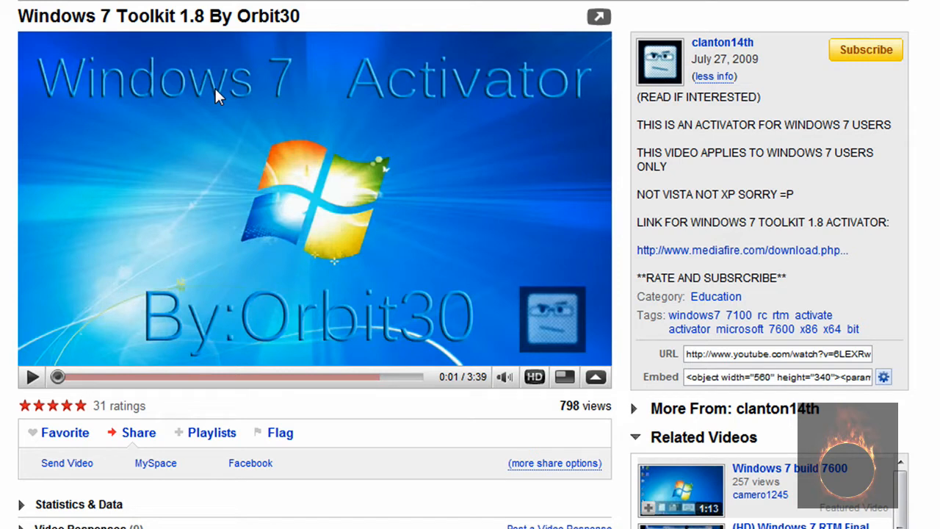
{"action": "mouse_move", "coordinate": [232, 100]}
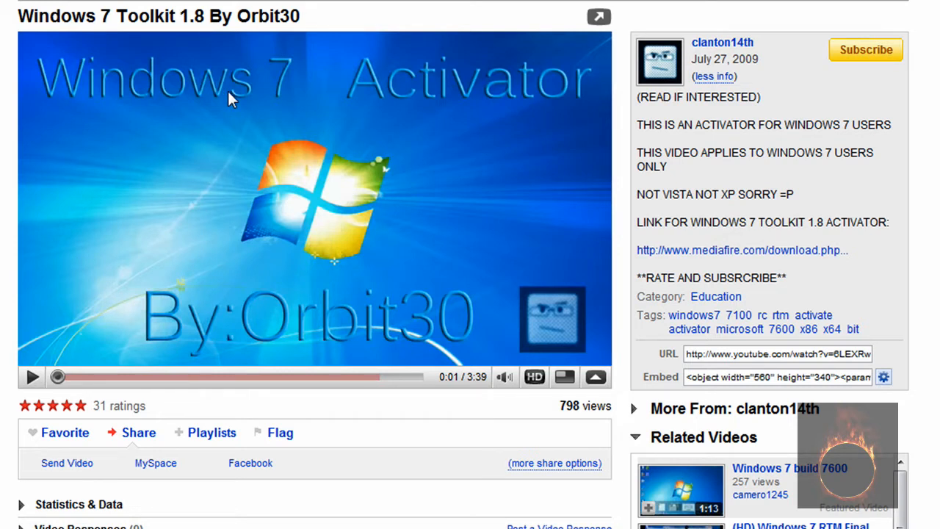
{"action": "mouse_move", "coordinate": [438, 100]}
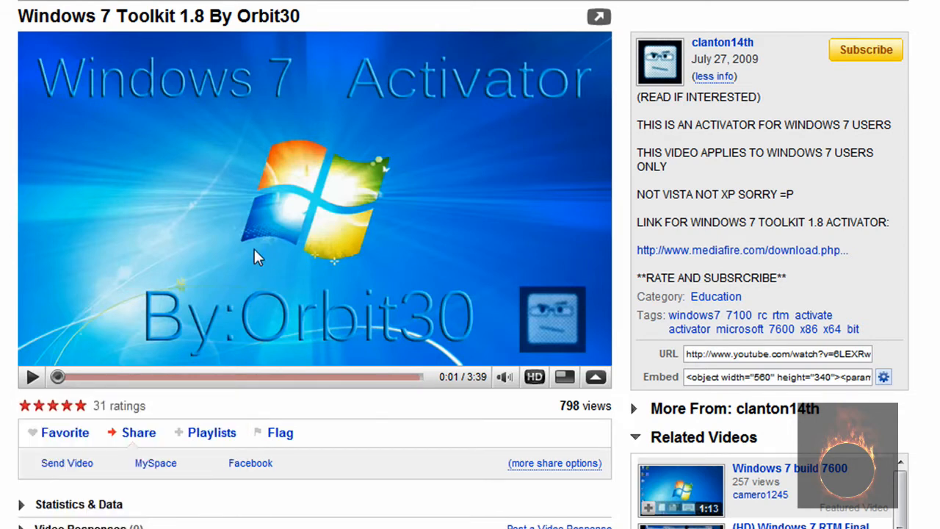
{"action": "mouse_move", "coordinate": [683, 41]}
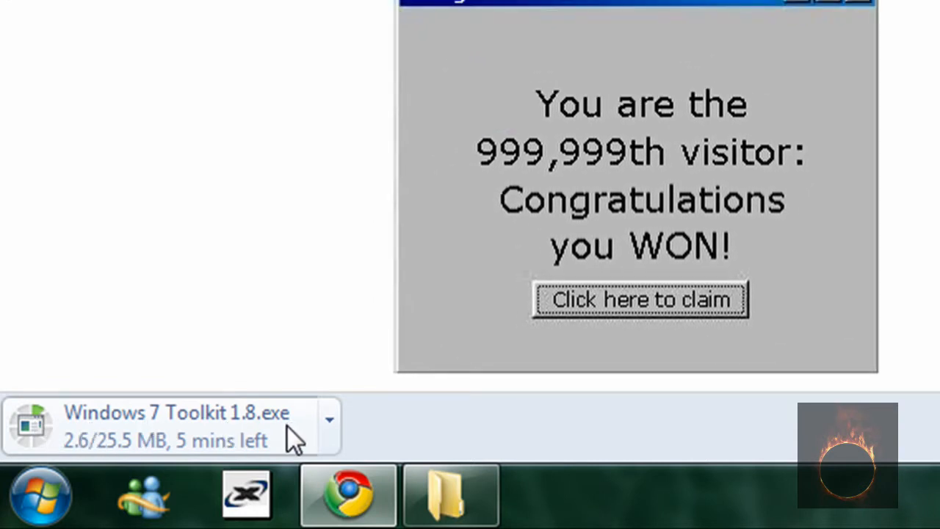
{"action": "mouse_move", "coordinate": [379, 309]}
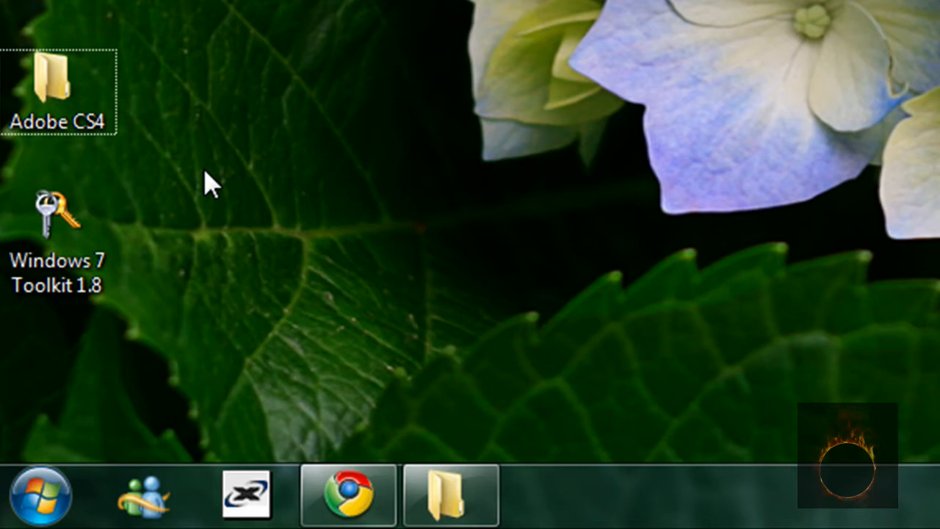
Step: Run the Windows 7 Toolkit 1.8 desktop icon as administrator
{"action": "left_click", "coordinate": [57, 220]}
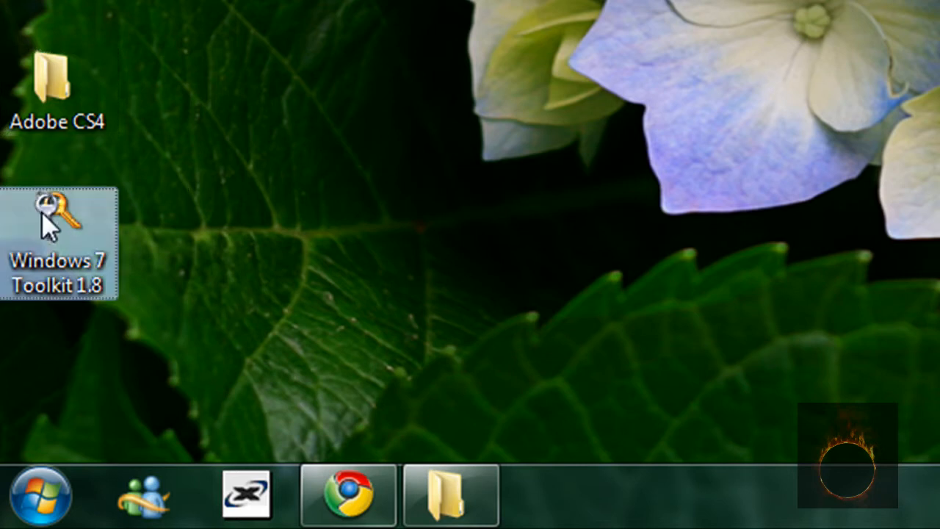
{"action": "right_click", "coordinate": [57, 213]}
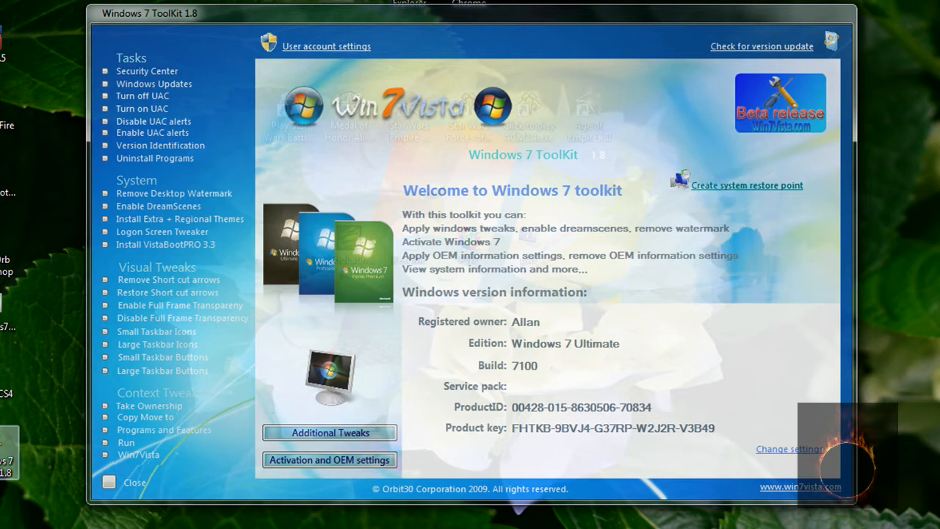
{"action": "mouse_move", "coordinate": [198, 341]}
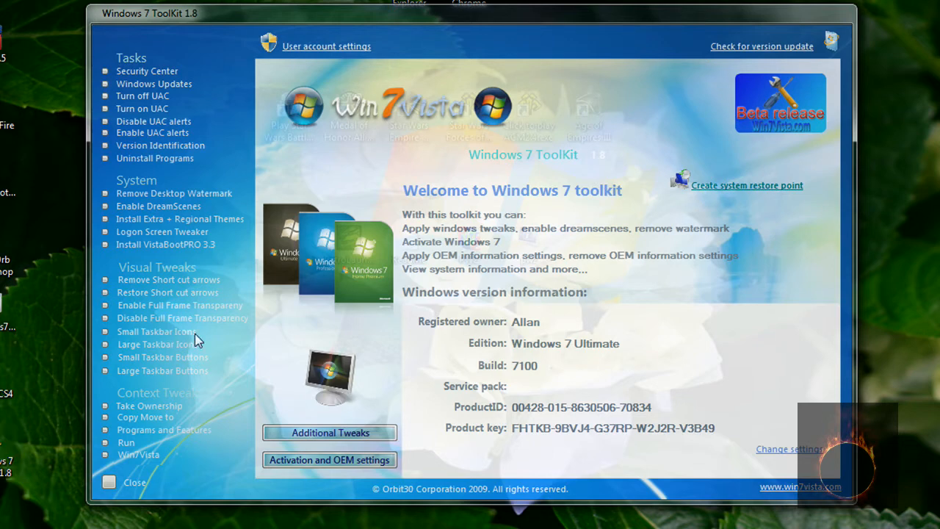
{"action": "mouse_move", "coordinate": [330, 227]}
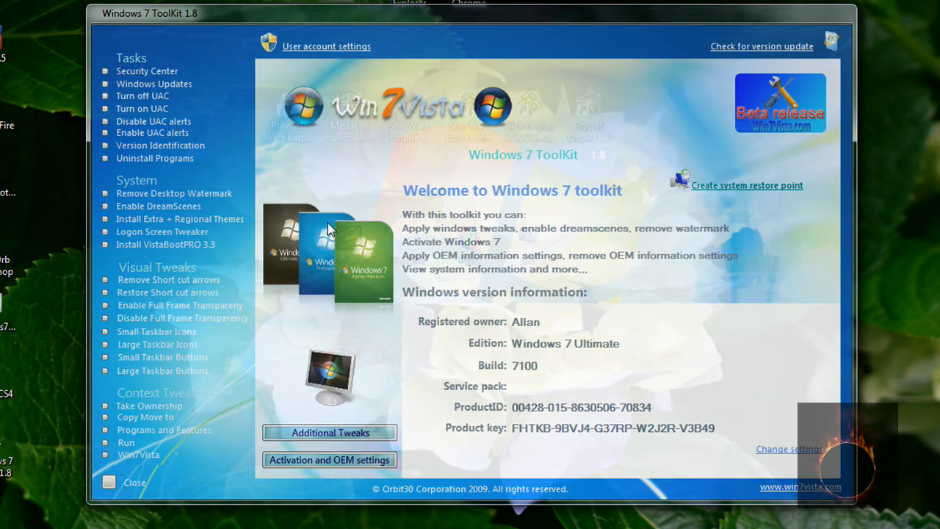
{"action": "mouse_move", "coordinate": [311, 233]}
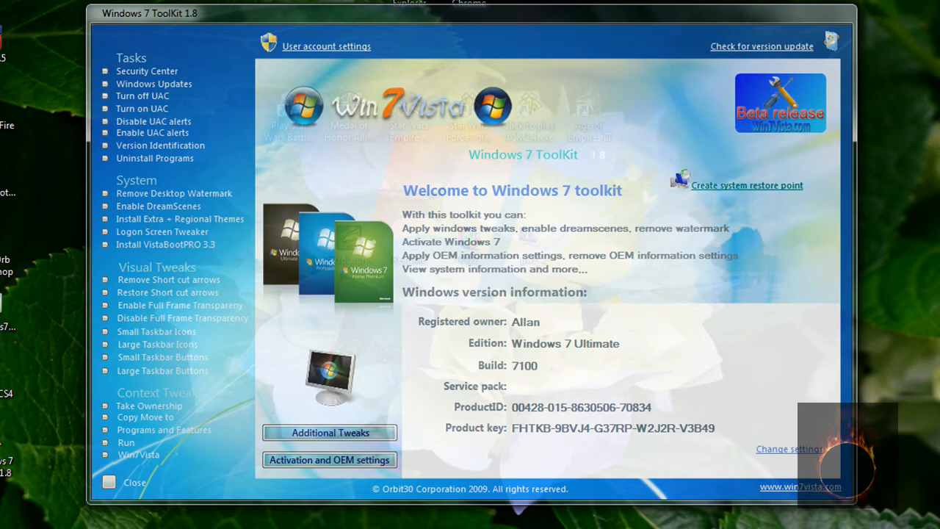
{"action": "mouse_move", "coordinate": [244, 380]}
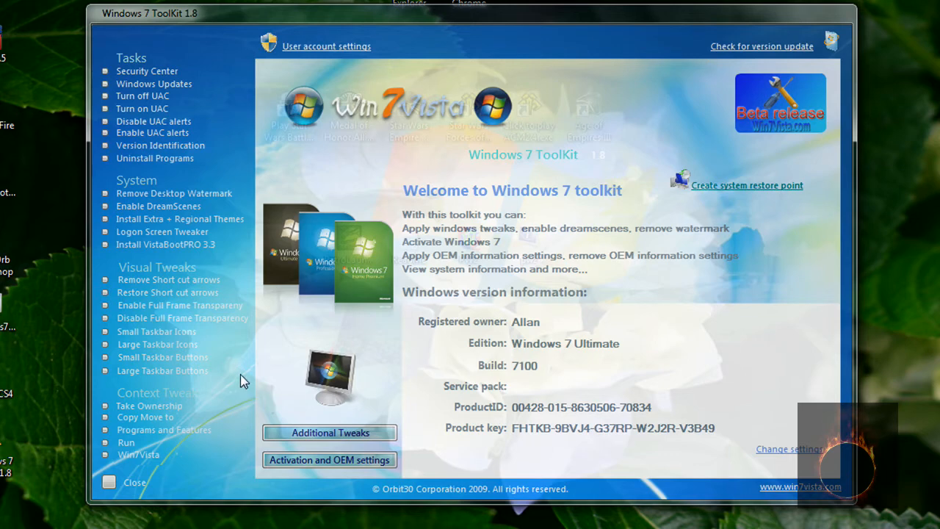
{"action": "mouse_move", "coordinate": [139, 162]}
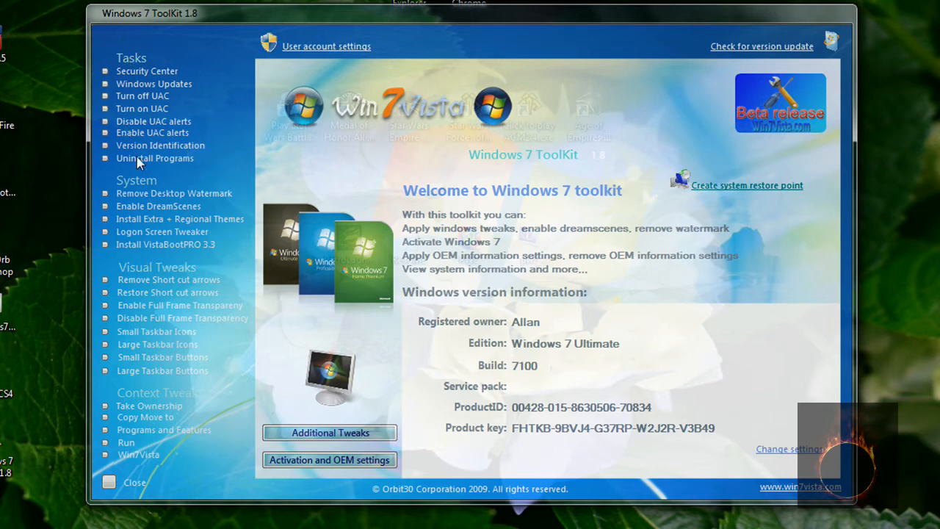
{"action": "mouse_move", "coordinate": [147, 117]}
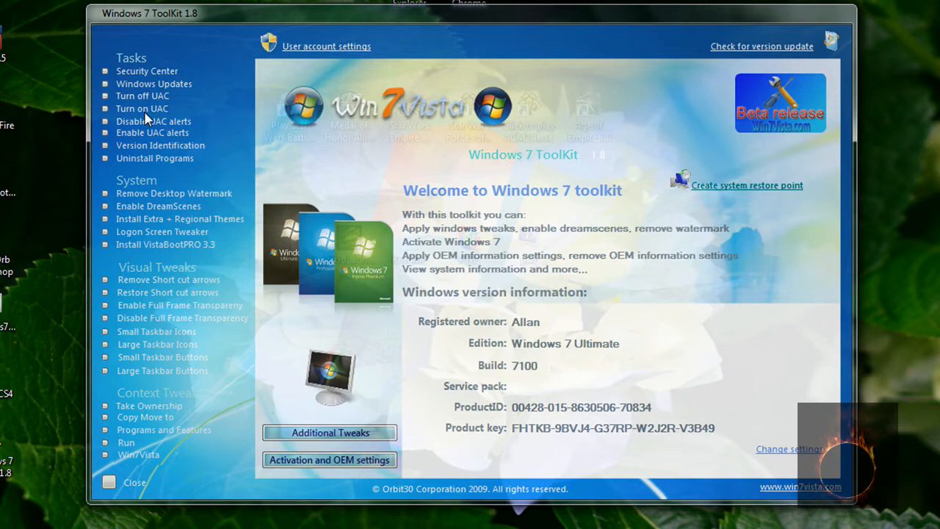
{"action": "mouse_move", "coordinate": [150, 131]}
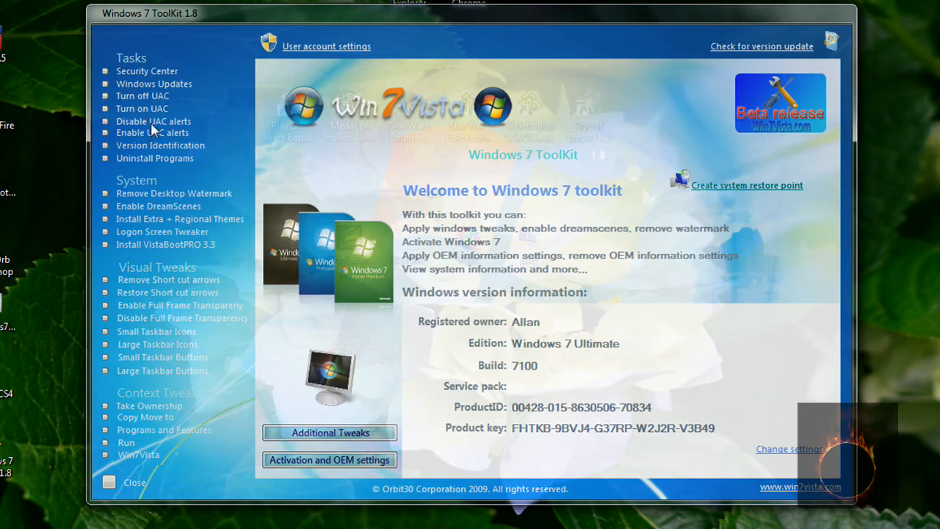
{"action": "mouse_move", "coordinate": [161, 155]}
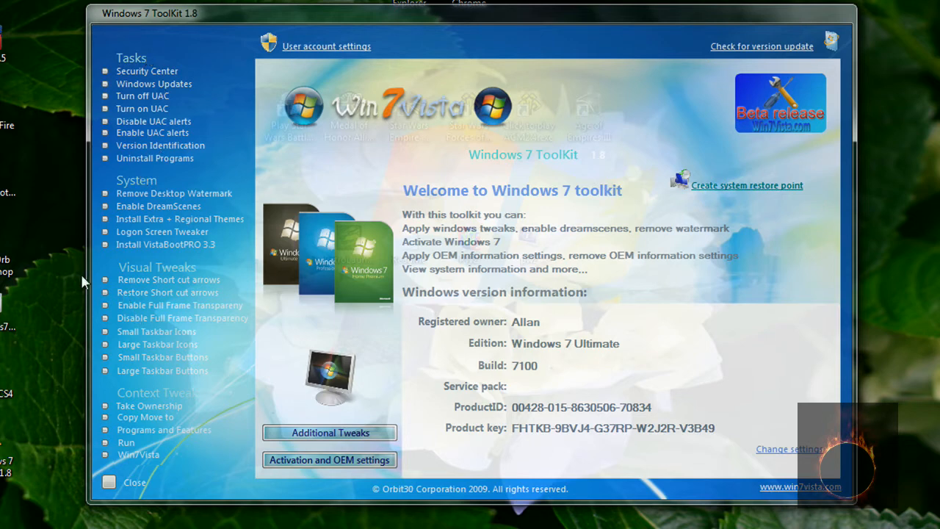
{"action": "mouse_move", "coordinate": [238, 59]}
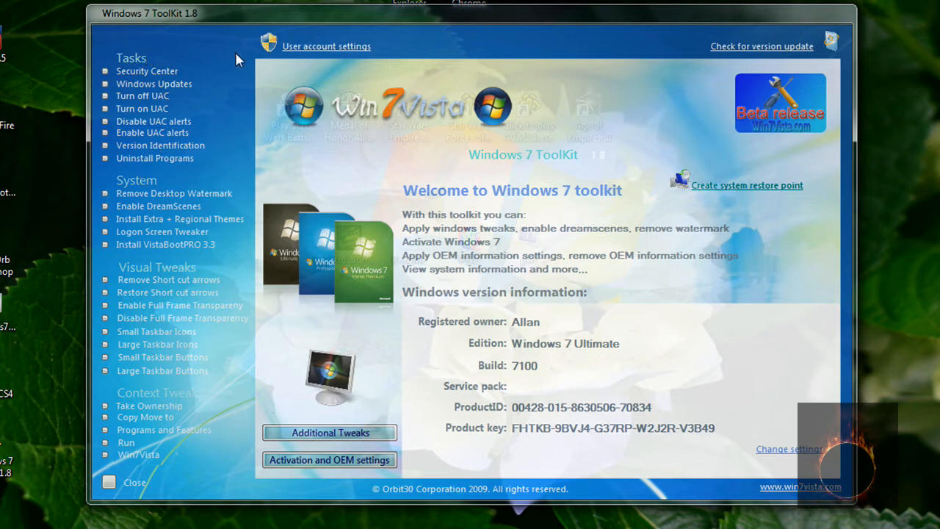
{"action": "mouse_move", "coordinate": [201, 327]}
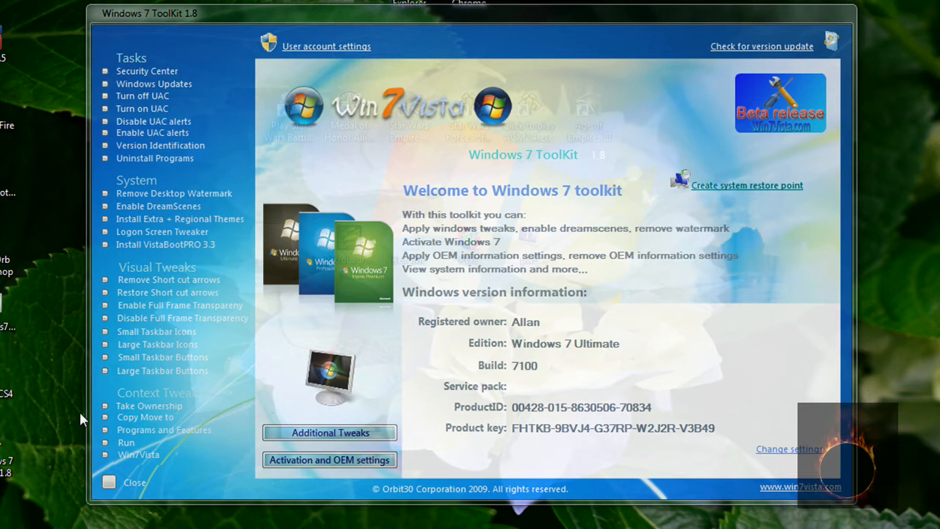
{"action": "mouse_move", "coordinate": [144, 285]}
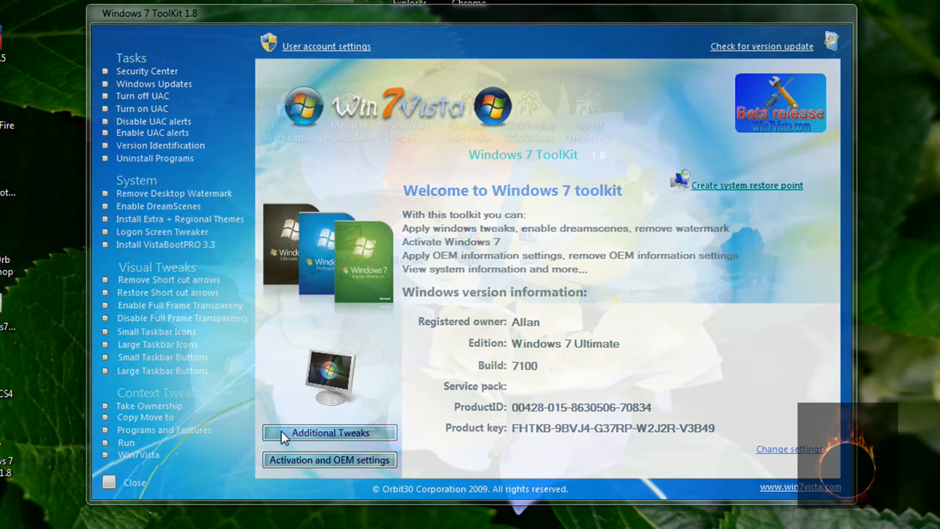
Step: Show the Additional Tweaks page from the toolkit's welcome screen
{"action": "left_click", "coordinate": [329, 432]}
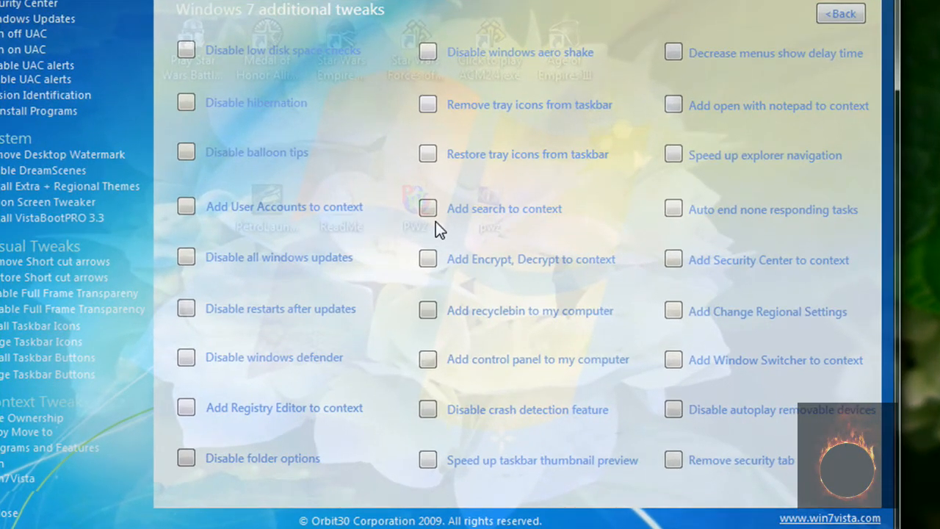
{"action": "mouse_move", "coordinate": [532, 282]}
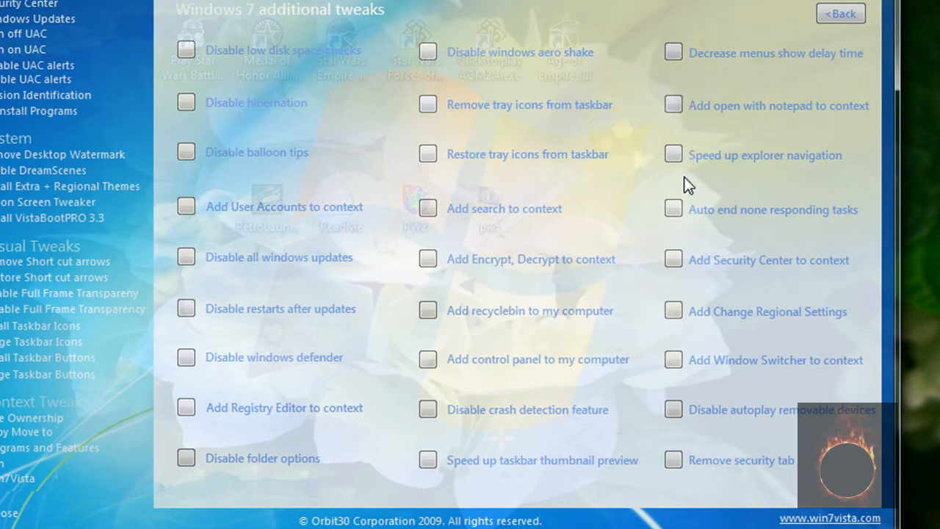
{"action": "mouse_move", "coordinate": [438, 62]}
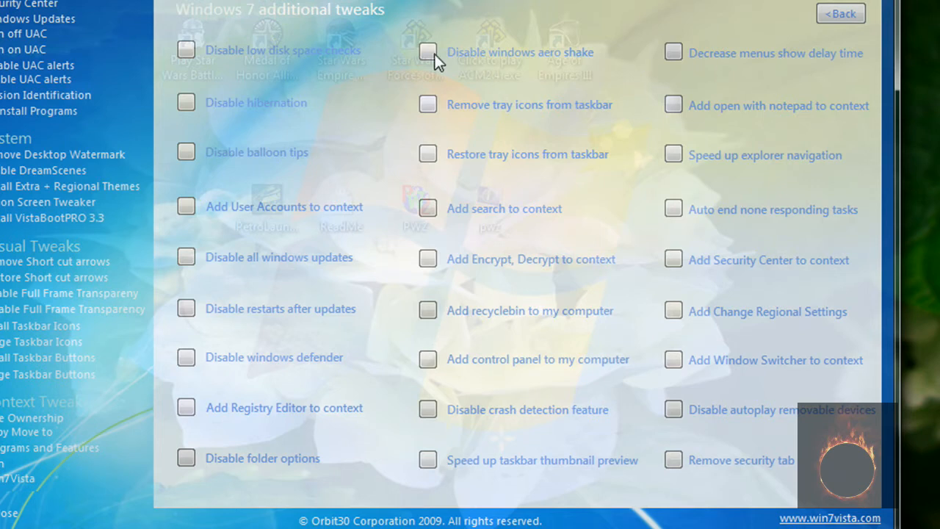
{"action": "mouse_move", "coordinate": [246, 160]}
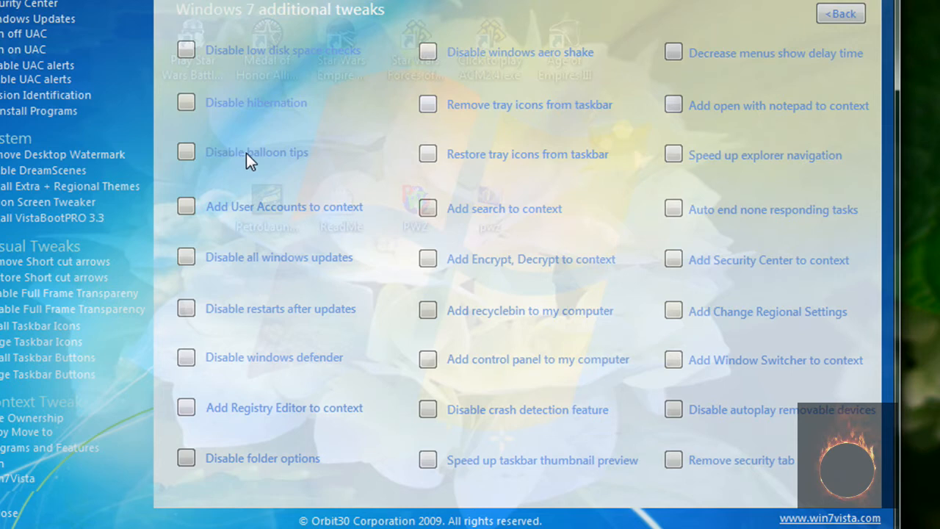
{"action": "mouse_move", "coordinate": [582, 488]}
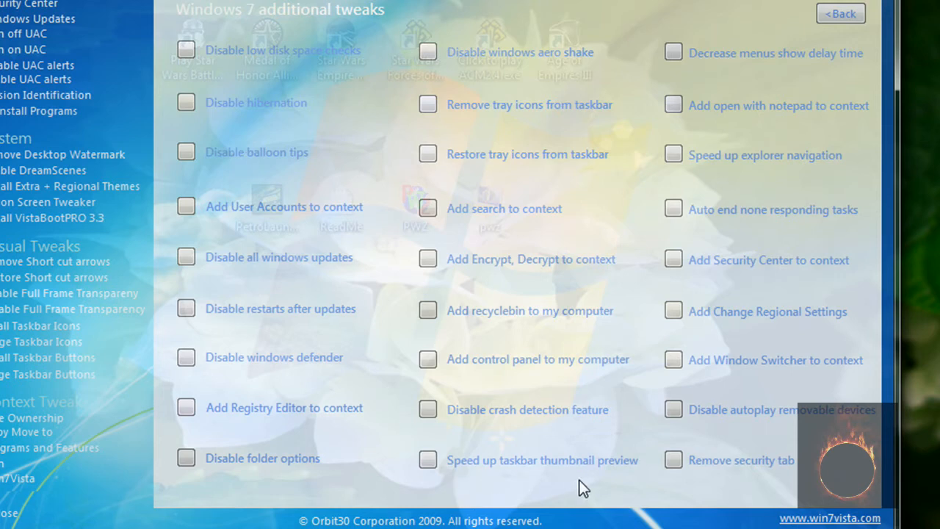
{"action": "mouse_move", "coordinate": [444, 470]}
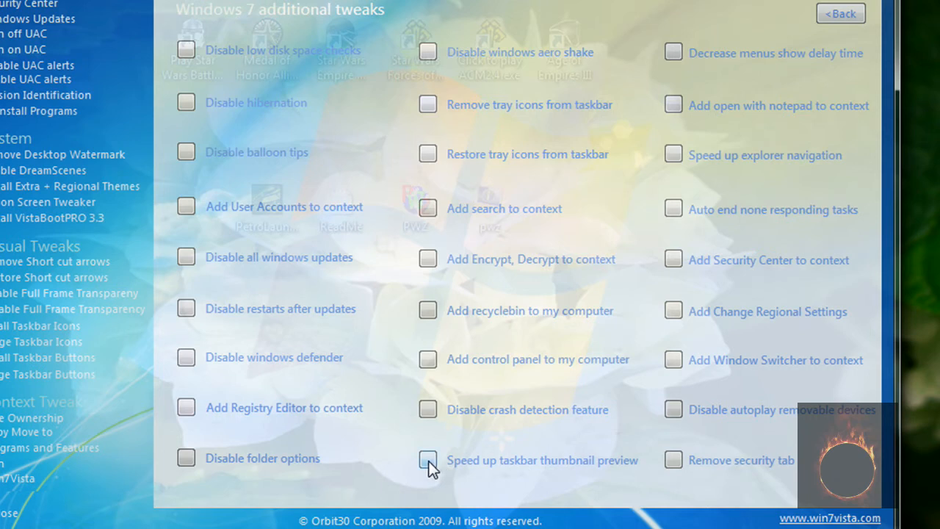
Step: Tick 'Speed up taskbar thumbnail preview' and confirm the 'Done, please reboot' notice
{"action": "left_click", "coordinate": [427, 459]}
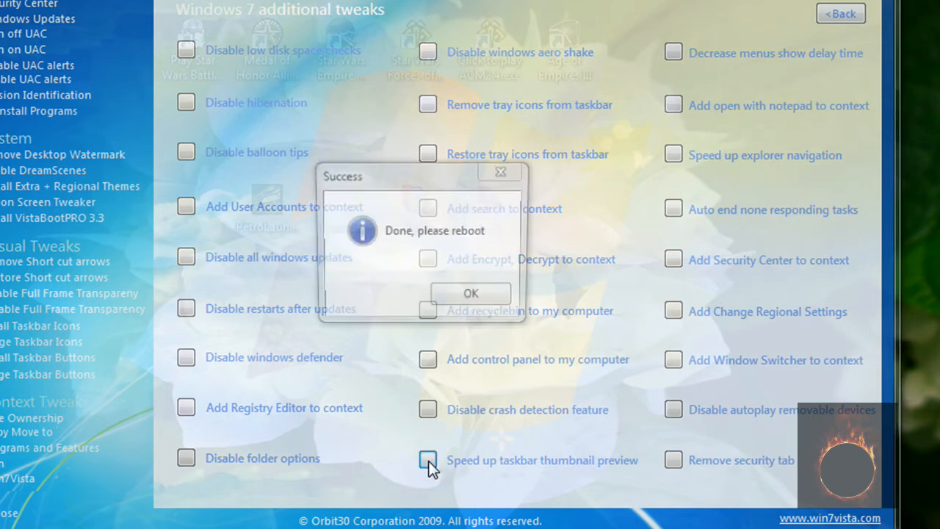
{"action": "left_click", "coordinate": [429, 462]}
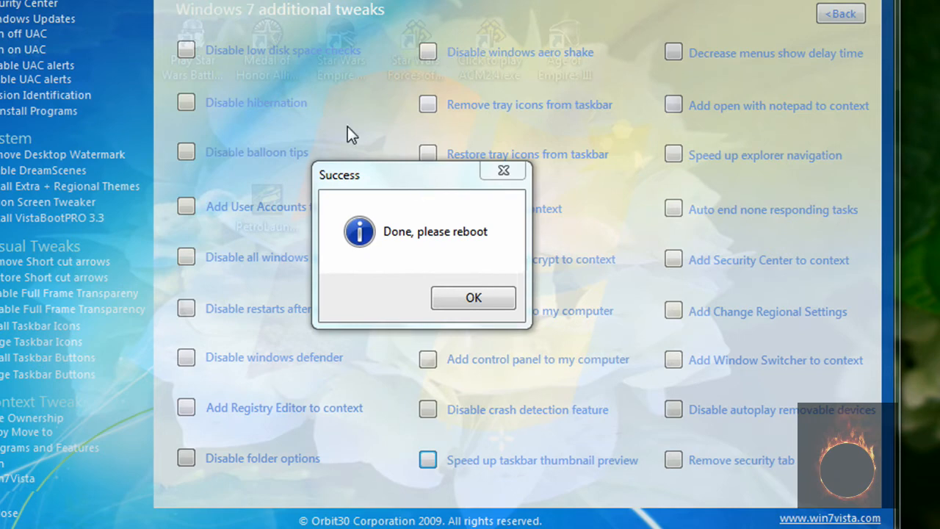
{"action": "mouse_move", "coordinate": [267, 297]}
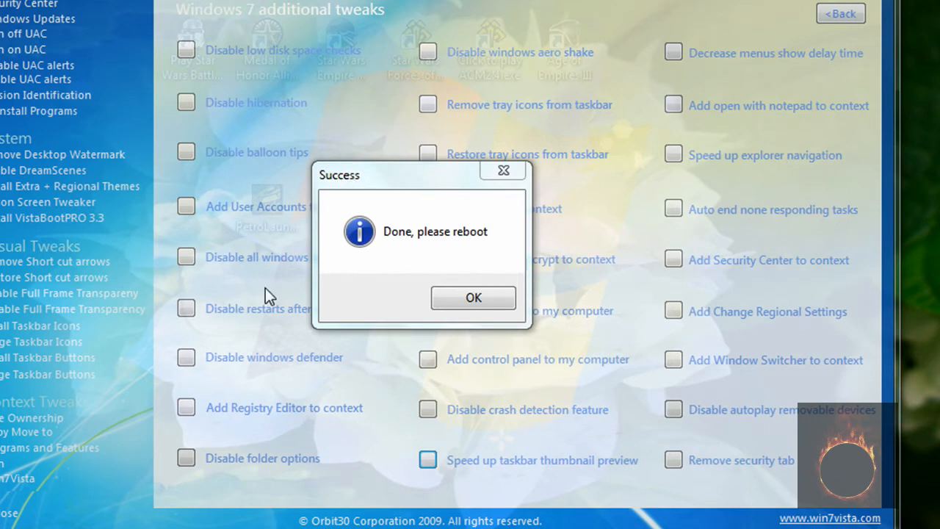
{"action": "left_click", "coordinate": [473, 297]}
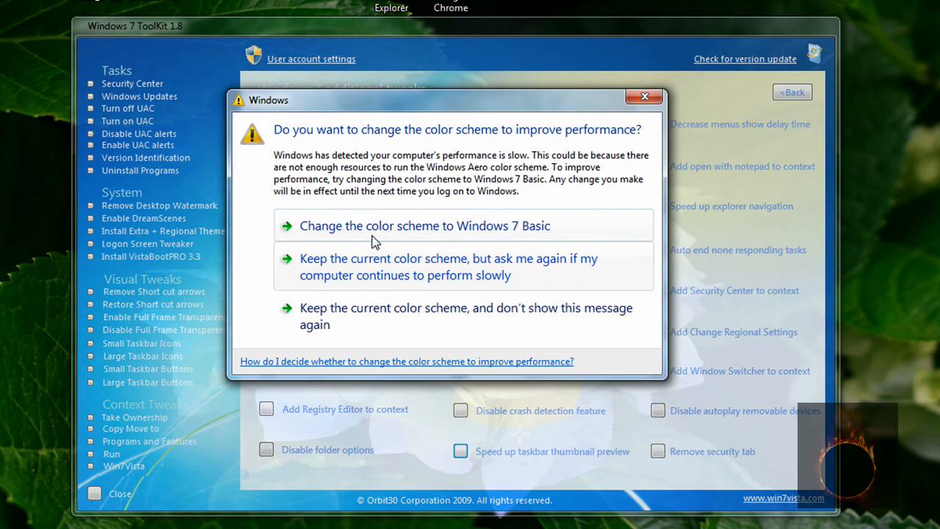
{"action": "mouse_move", "coordinate": [324, 152]}
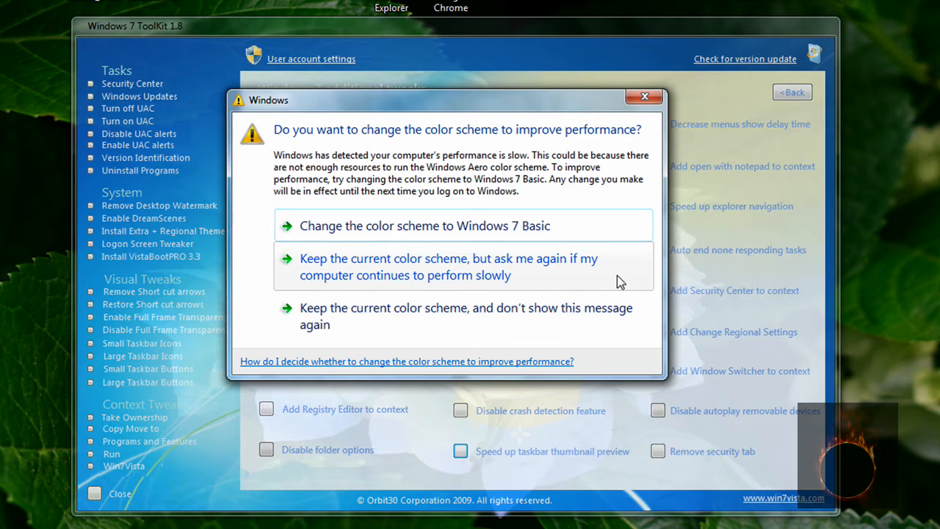
Step: Keep the current colour scheme, close the toolkit and confirm its GoodBye dialog
{"action": "left_click", "coordinate": [643, 97]}
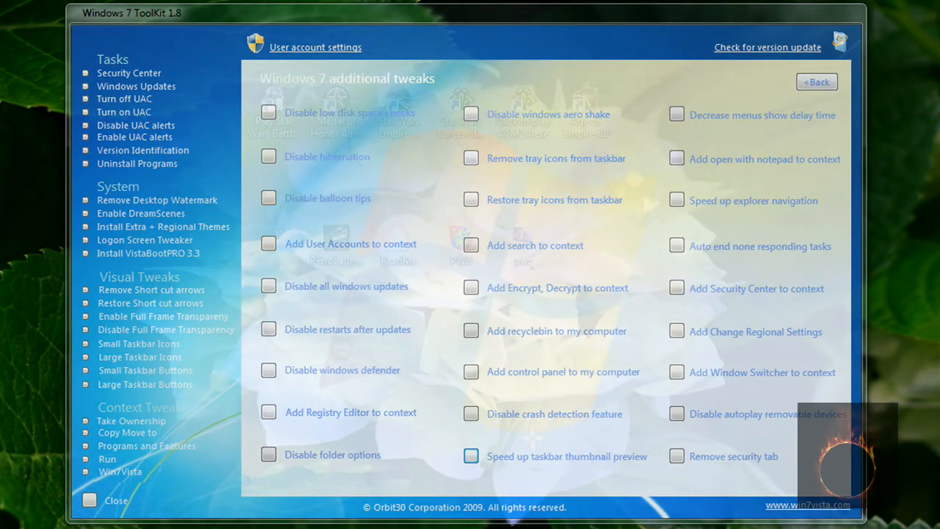
{"action": "mouse_move", "coordinate": [855, 32]}
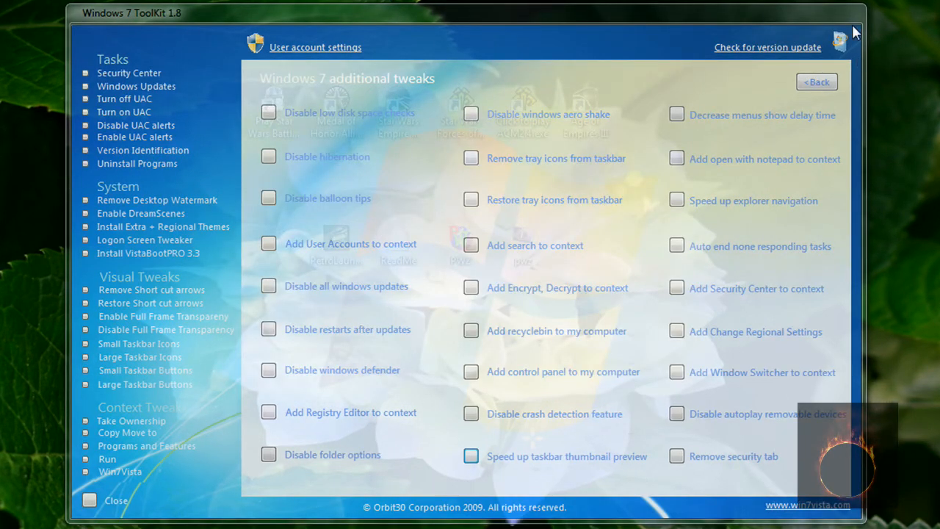
{"action": "mouse_move", "coordinate": [845, 21]}
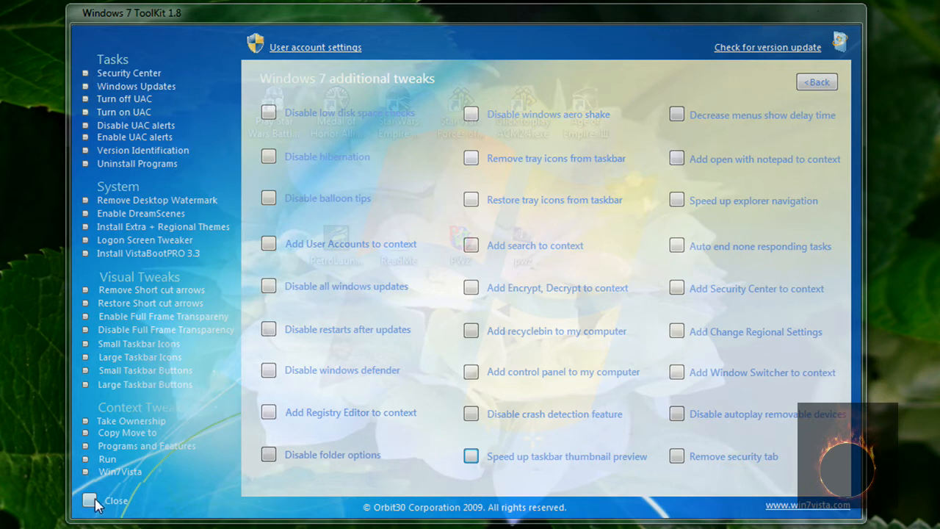
{"action": "left_click", "coordinate": [90, 499]}
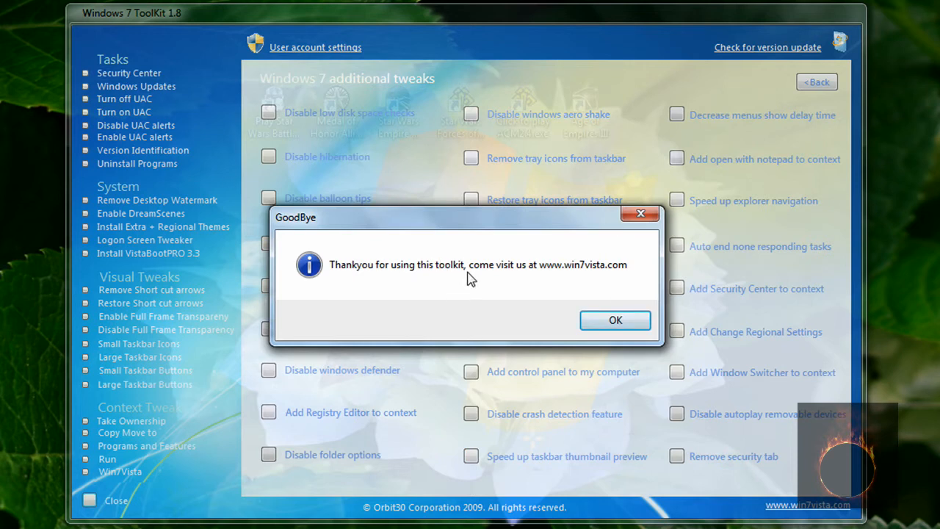
{"action": "mouse_move", "coordinate": [536, 279]}
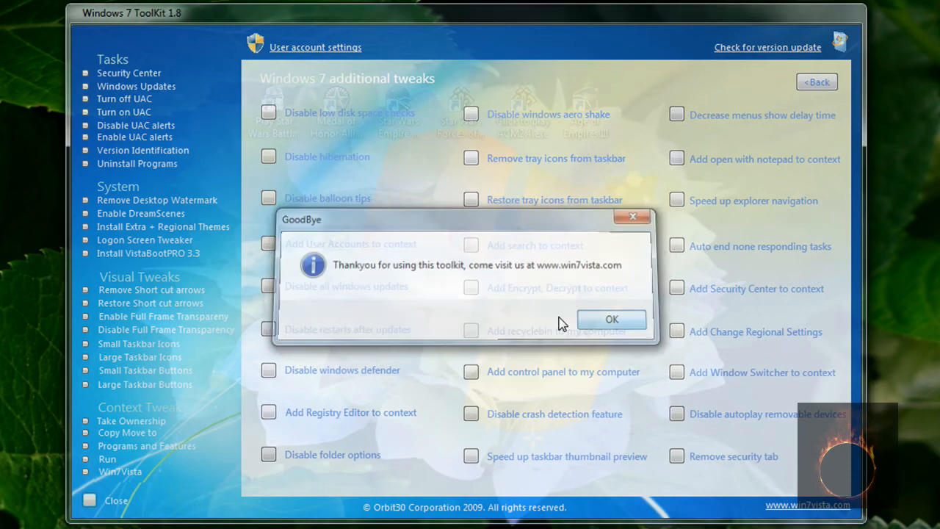
{"action": "left_click", "coordinate": [612, 319]}
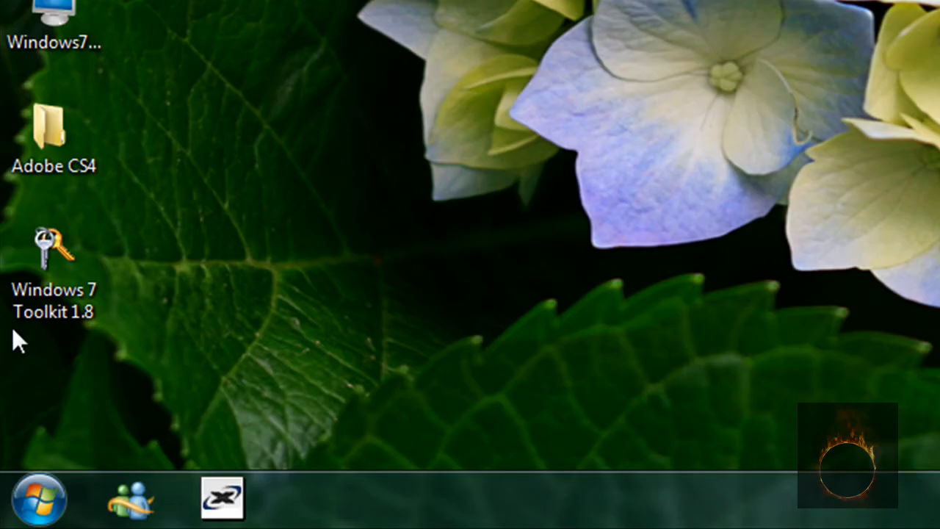
{"action": "mouse_move", "coordinate": [297, 370]}
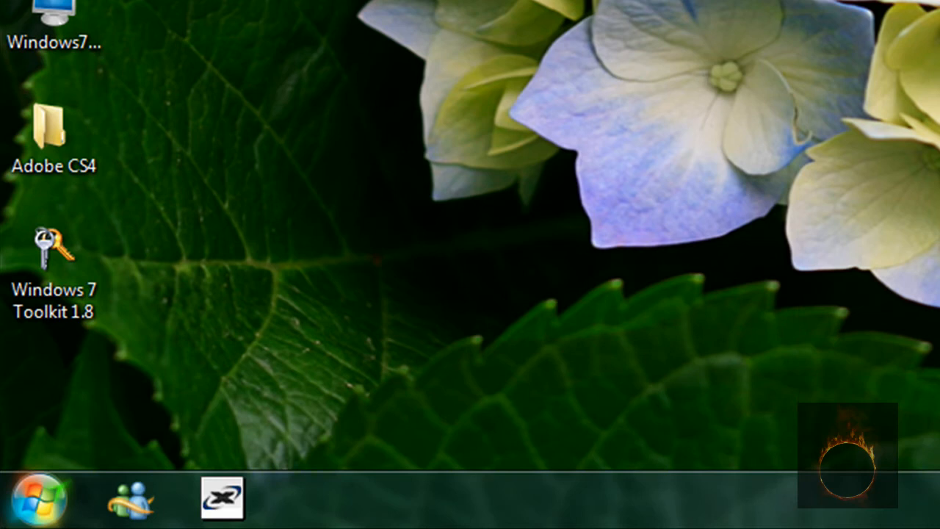
Step: Open the Documents folder from the Start menu in its own Explorer window
{"action": "left_click", "coordinate": [41, 507]}
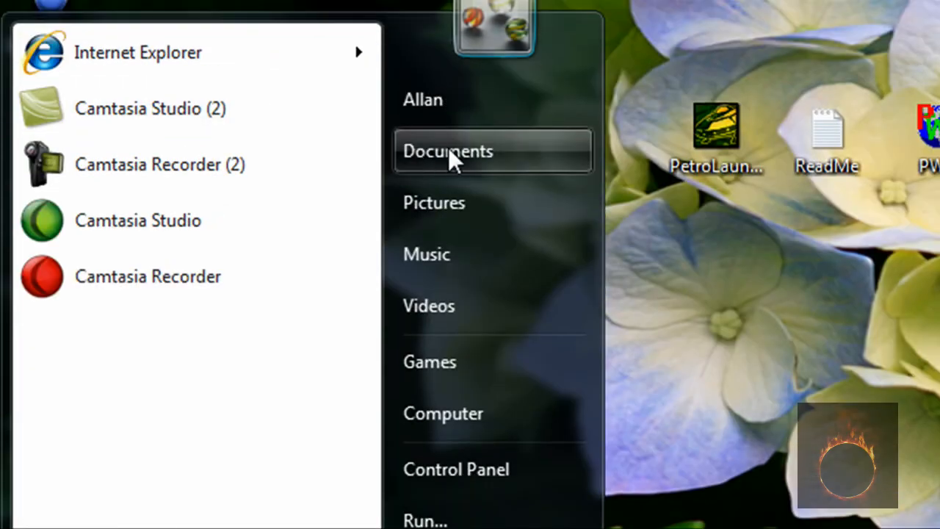
{"action": "left_click", "coordinate": [448, 150]}
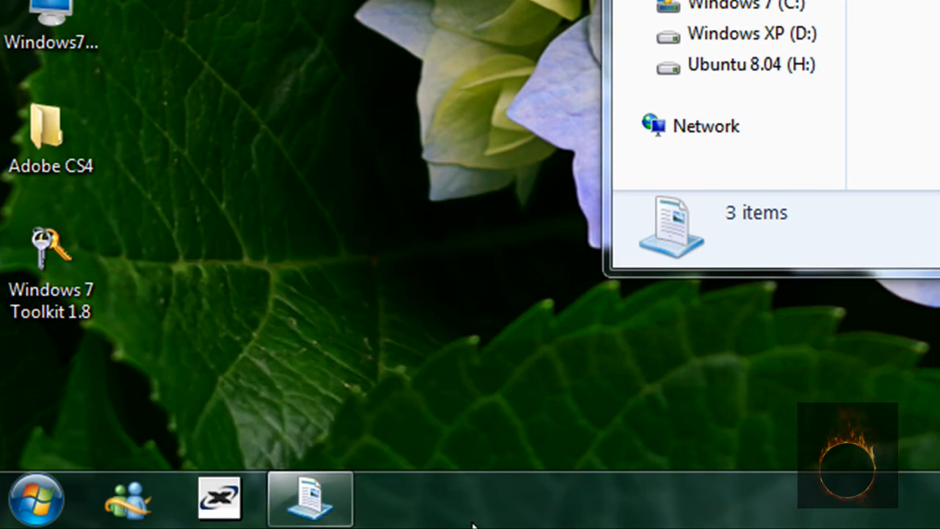
{"action": "mouse_move", "coordinate": [310, 498]}
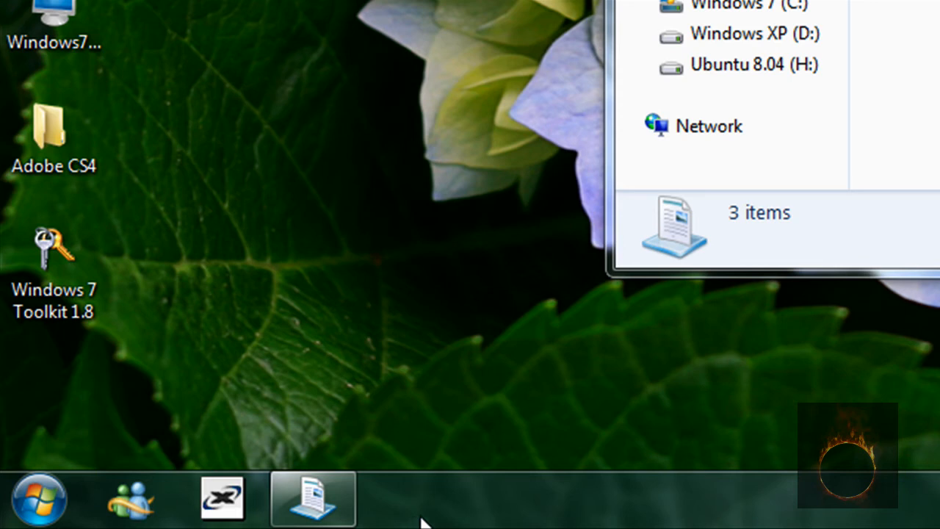
{"action": "mouse_move", "coordinate": [429, 517]}
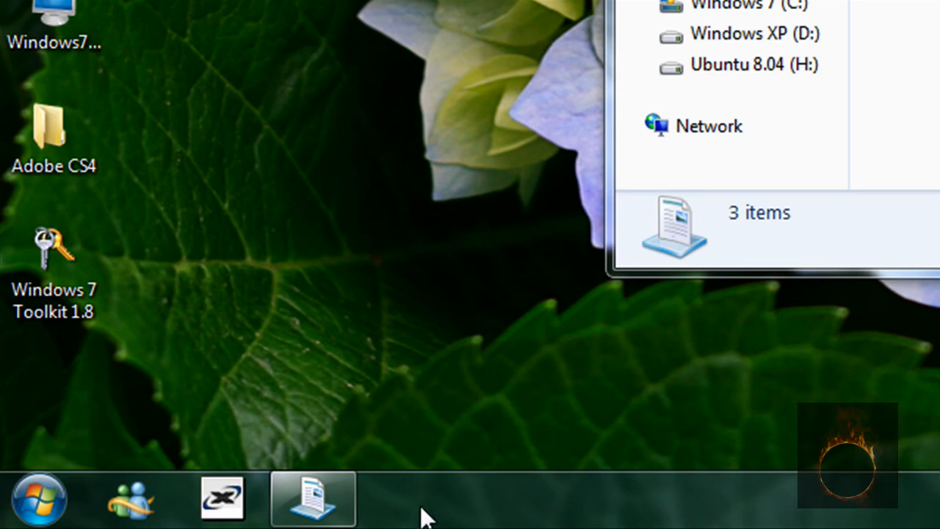
Step: Check the Explorer taskbar button's thumbnail preview, then bring up the Start menu
{"action": "right_click", "coordinate": [425, 507]}
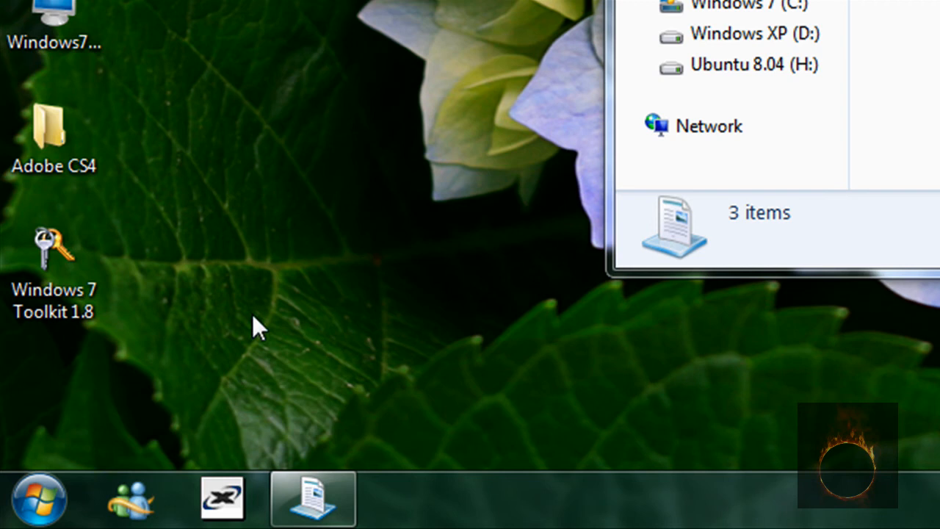
{"action": "mouse_move", "coordinate": [285, 367]}
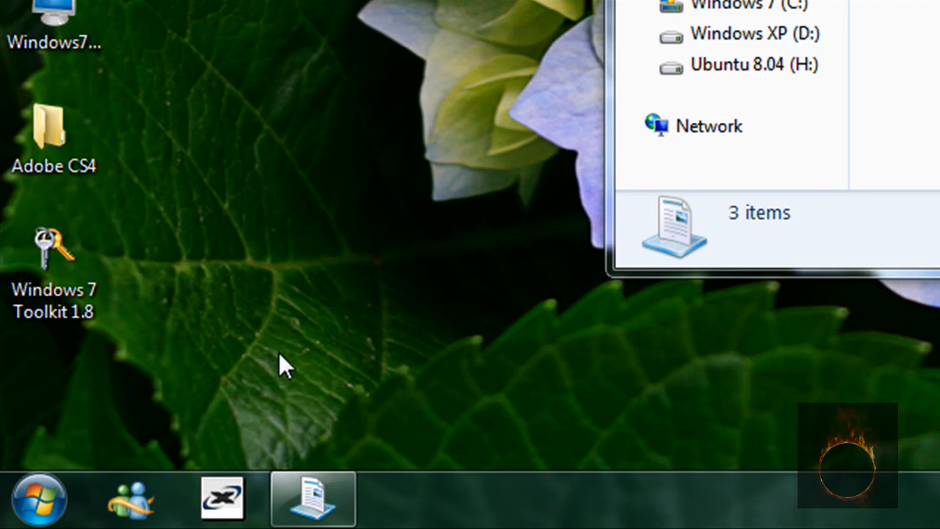
{"action": "mouse_move", "coordinate": [184, 379]}
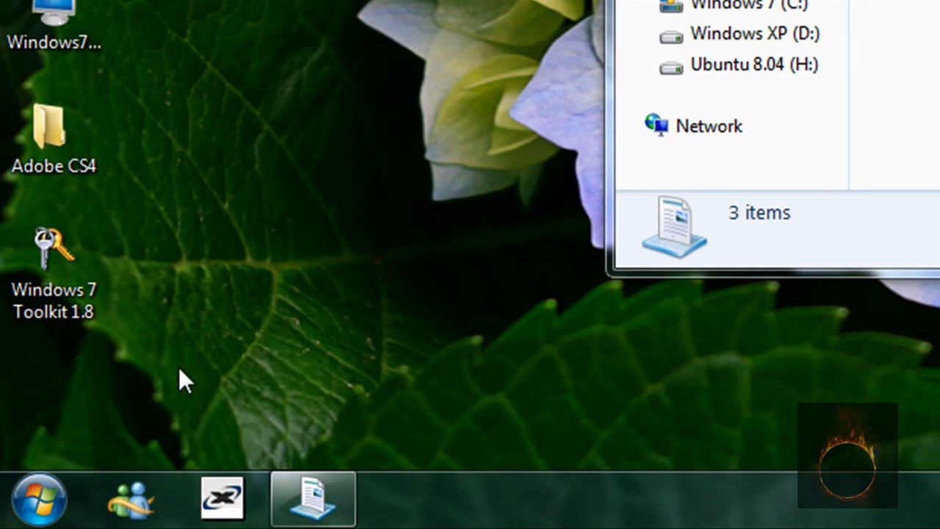
{"action": "mouse_move", "coordinate": [425, 521]}
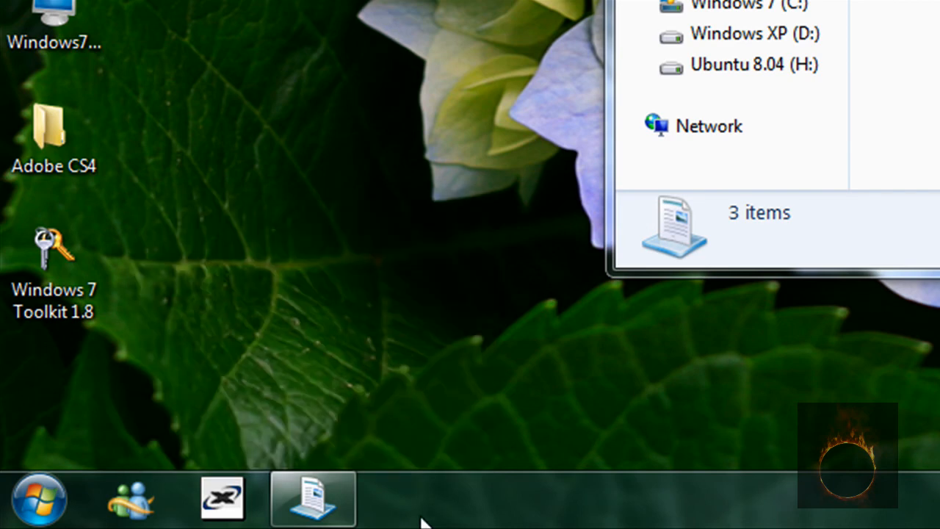
{"action": "mouse_move", "coordinate": [312, 498]}
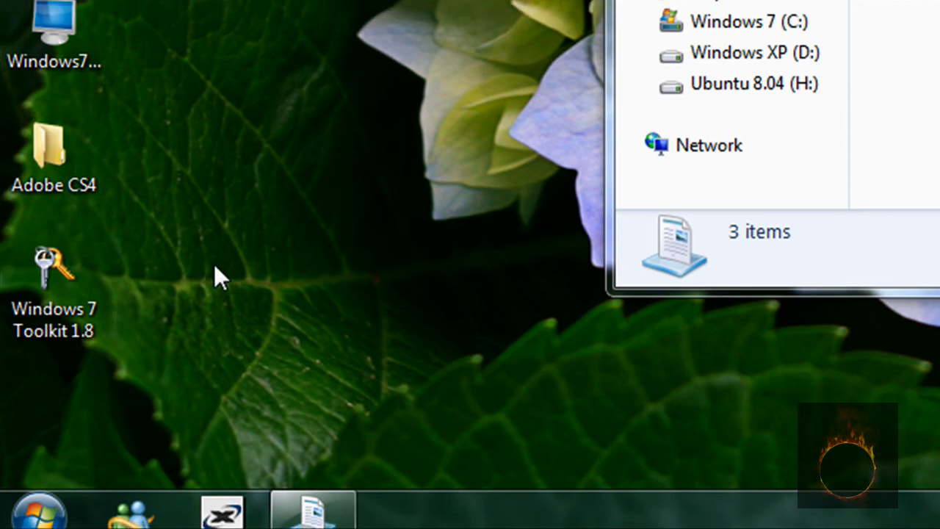
{"action": "mouse_move", "coordinate": [312, 499]}
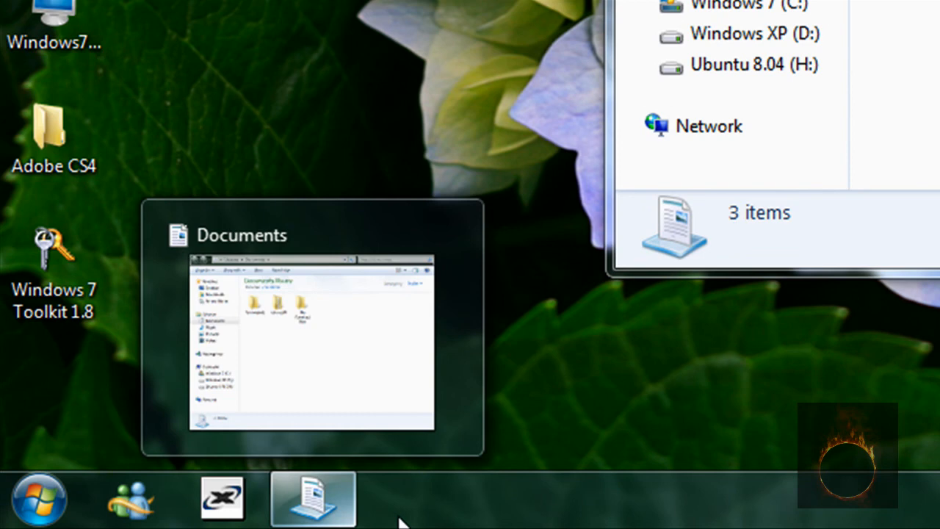
{"action": "left_click", "coordinate": [39, 498]}
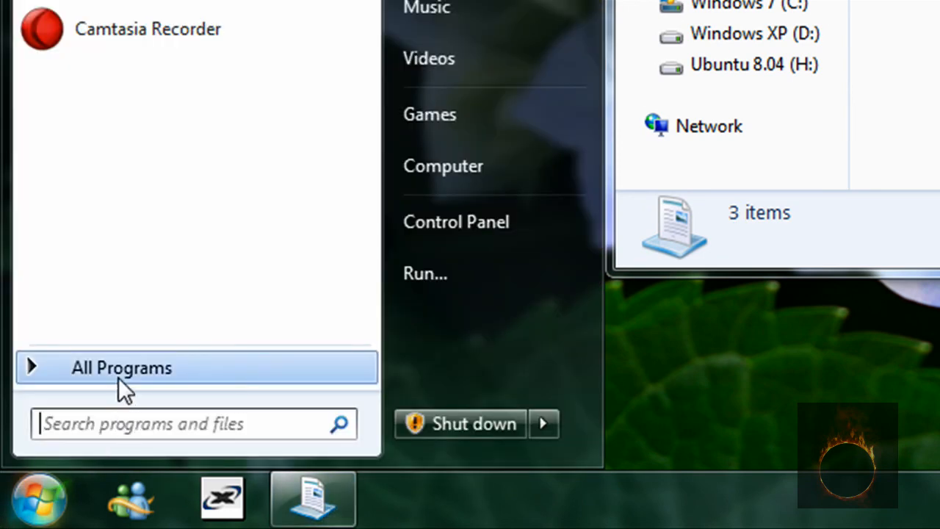
{"action": "mouse_move", "coordinate": [658, 370]}
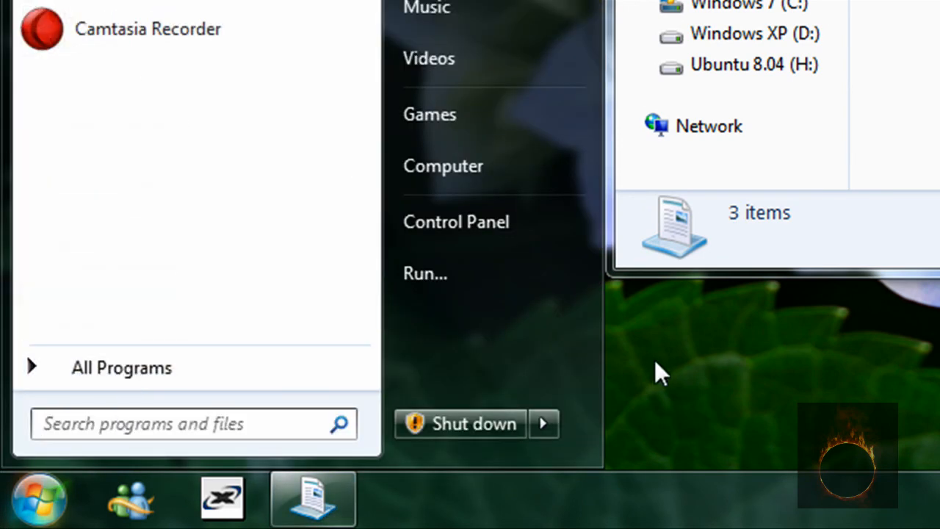